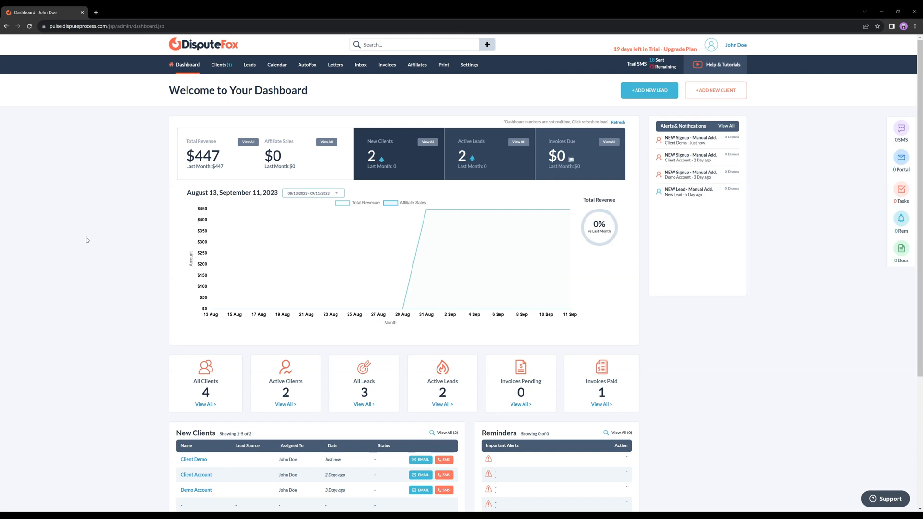
{"action": "mouse_move", "coordinate": [149, 143]}
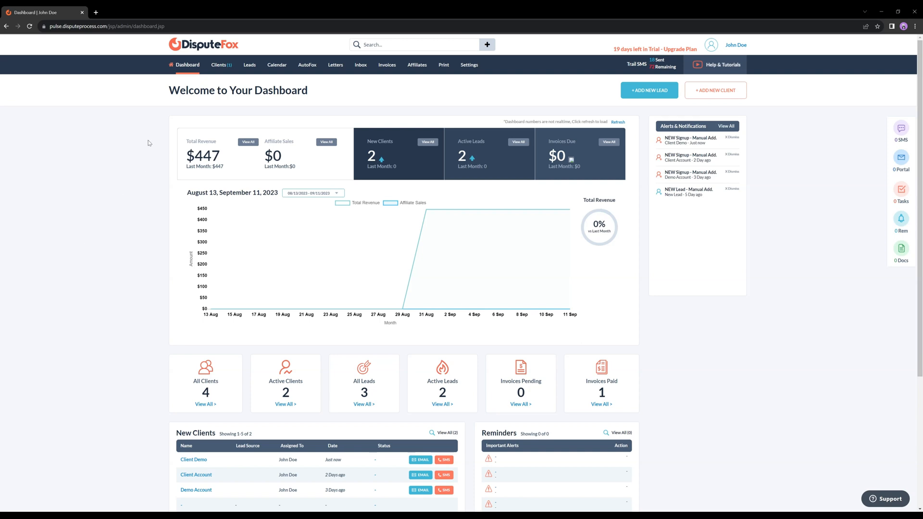
{"action": "mouse_move", "coordinate": [187, 93]}
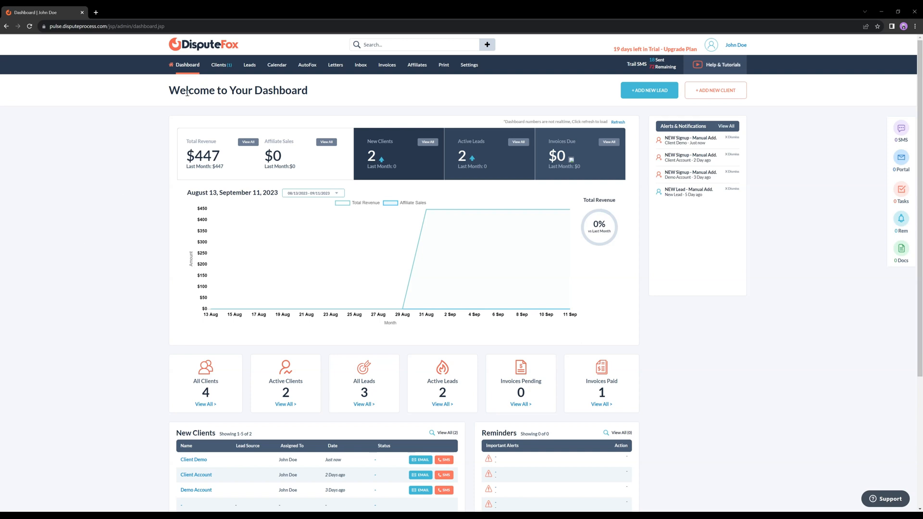
{"action": "mouse_move", "coordinate": [173, 106]}
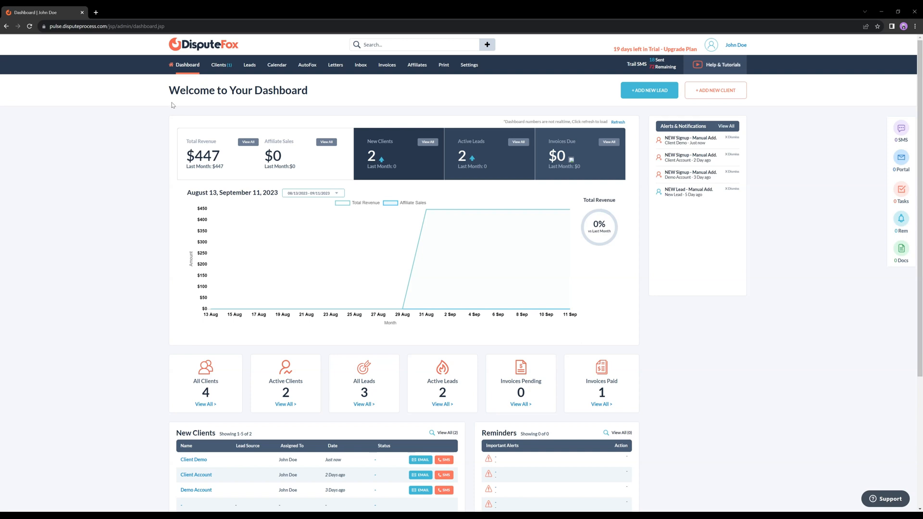
{"action": "mouse_move", "coordinate": [204, 83]}
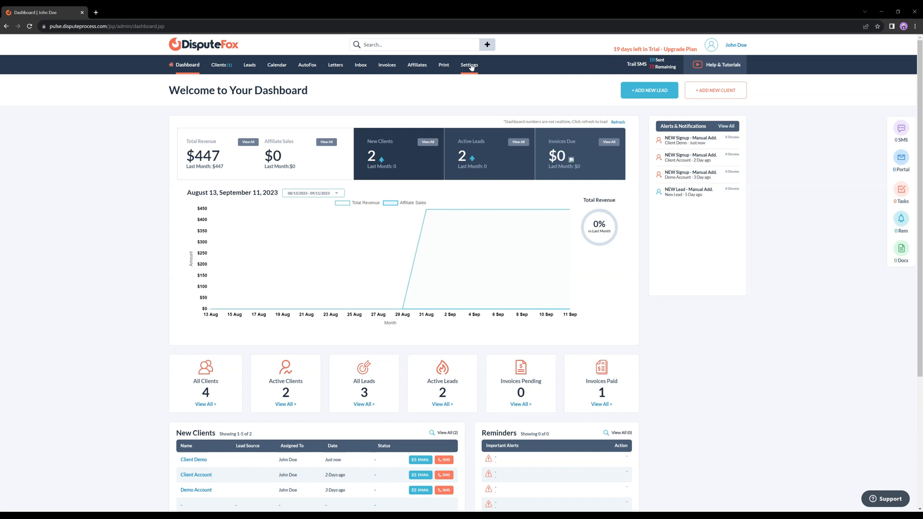
Enable Import Previous Credit Report In A Single Click under Company Settings and dismiss the confirmation
{"action": "left_click", "coordinate": [469, 64]}
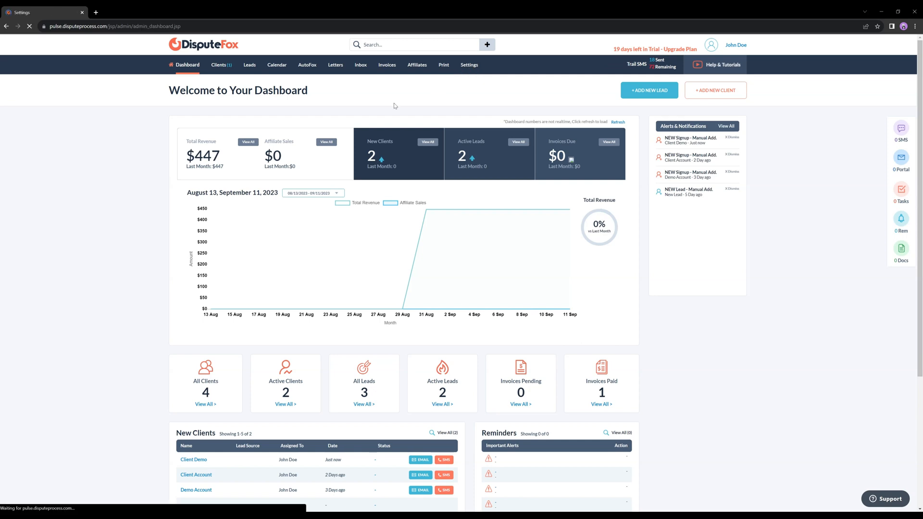
{"action": "left_click", "coordinate": [468, 64]}
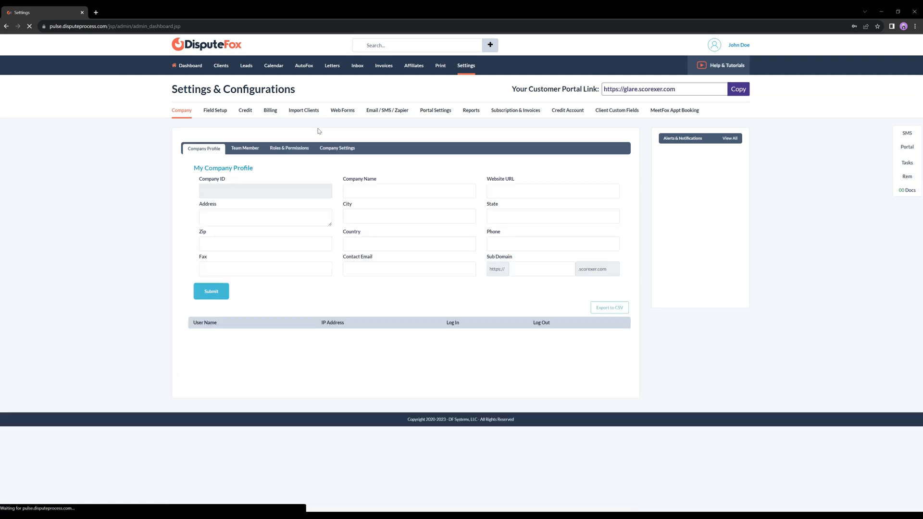
{"action": "left_click", "coordinate": [338, 148]}
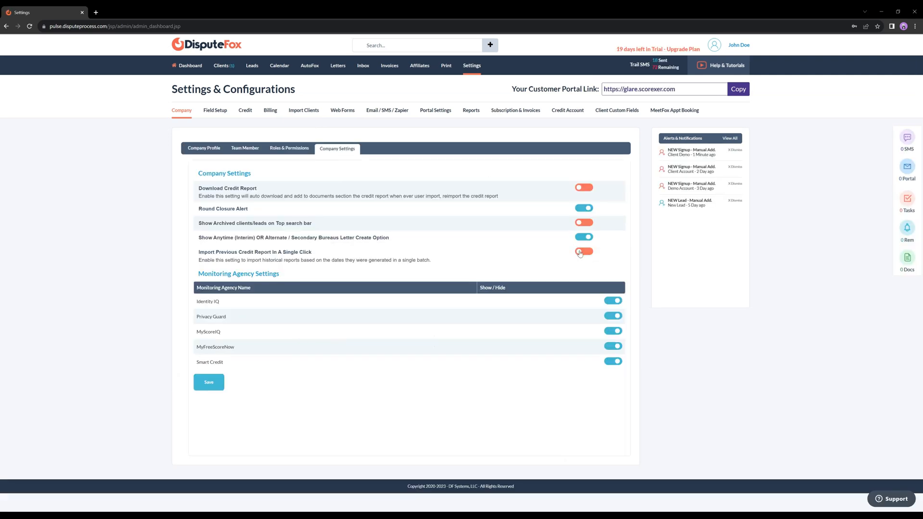
{"action": "left_click", "coordinate": [209, 381]}
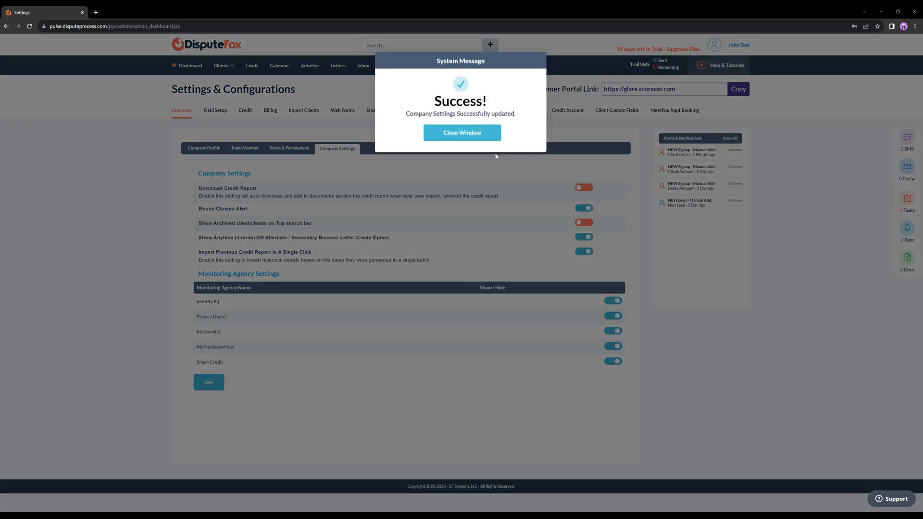
{"action": "left_click", "coordinate": [462, 133]}
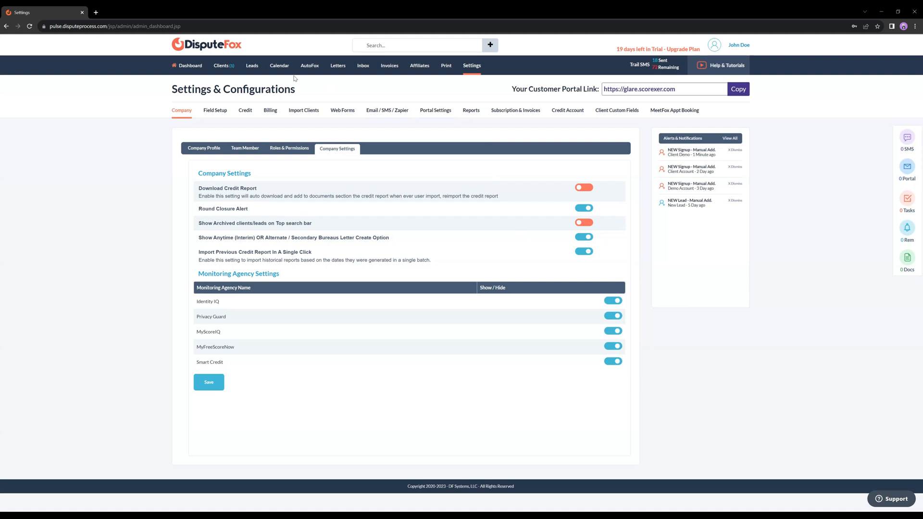
Open the Client Demo record from the Active Clients list
{"action": "left_click", "coordinate": [224, 66]}
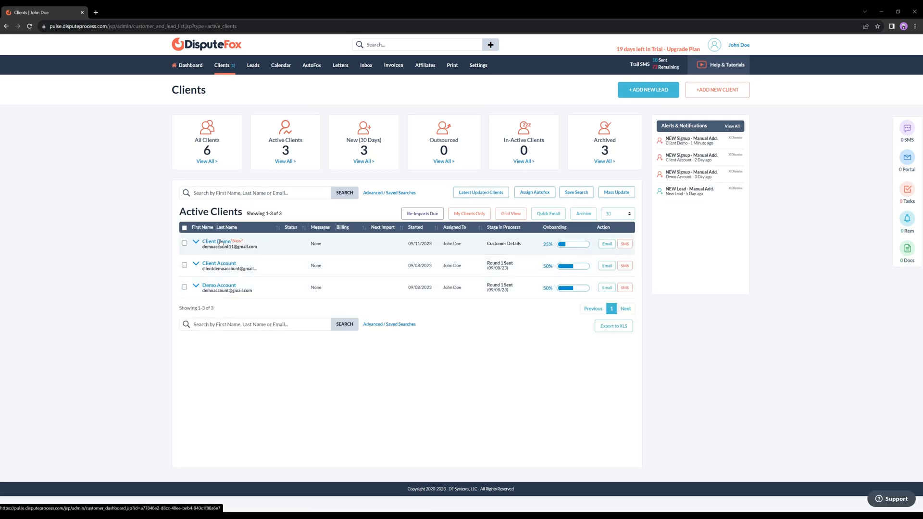
{"action": "left_click", "coordinate": [214, 241]}
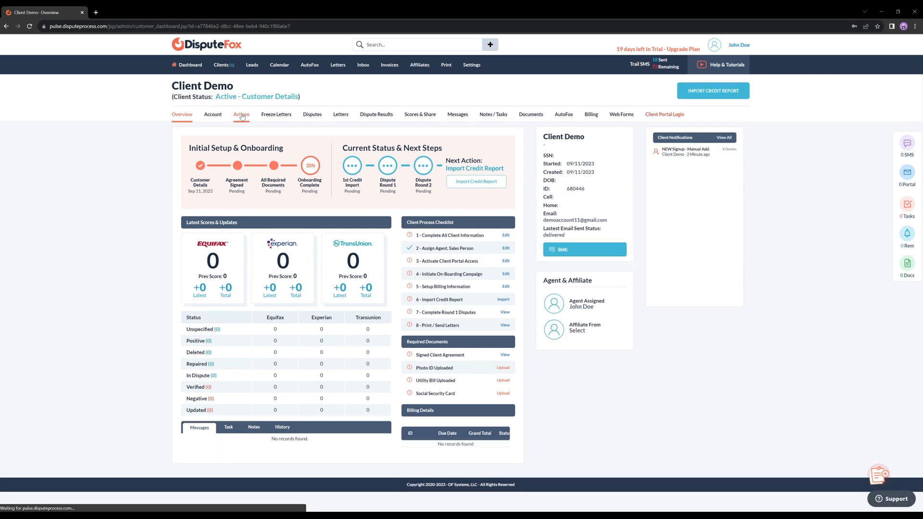
Run Single-Click Historic Reports from the Actions page and dismiss the import-scheduled message
{"action": "left_click", "coordinate": [241, 114]}
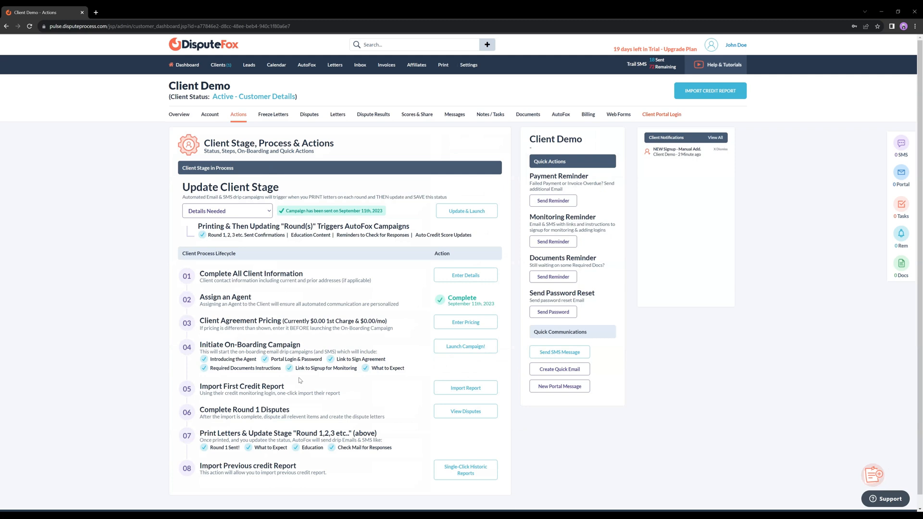
{"action": "mouse_move", "coordinate": [471, 444]}
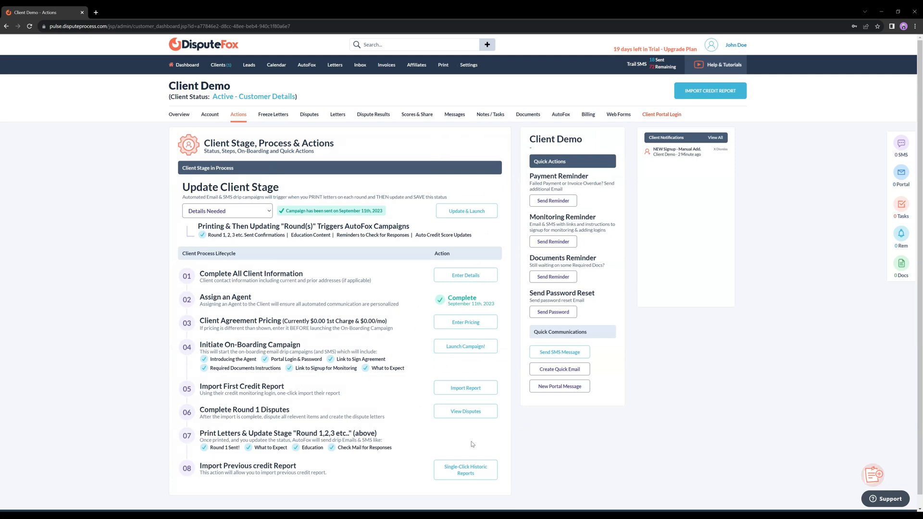
{"action": "mouse_move", "coordinate": [470, 495]}
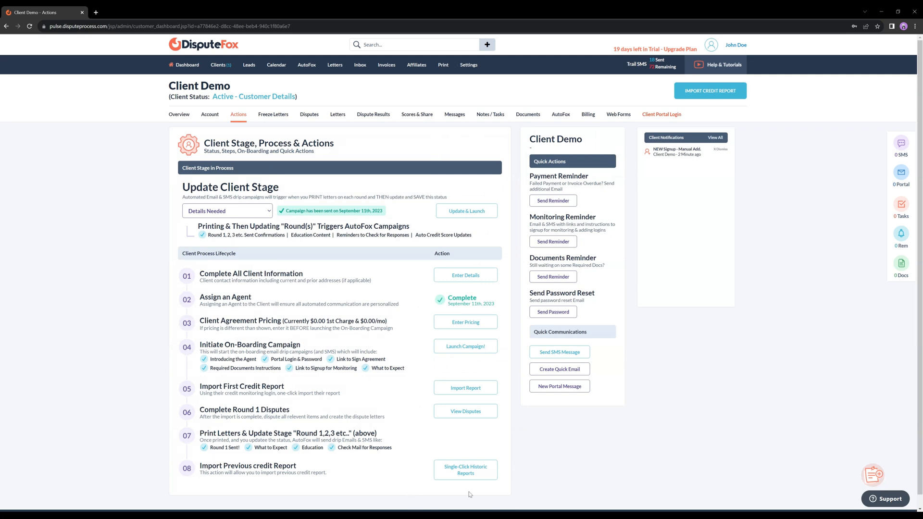
{"action": "left_click", "coordinate": [465, 470]}
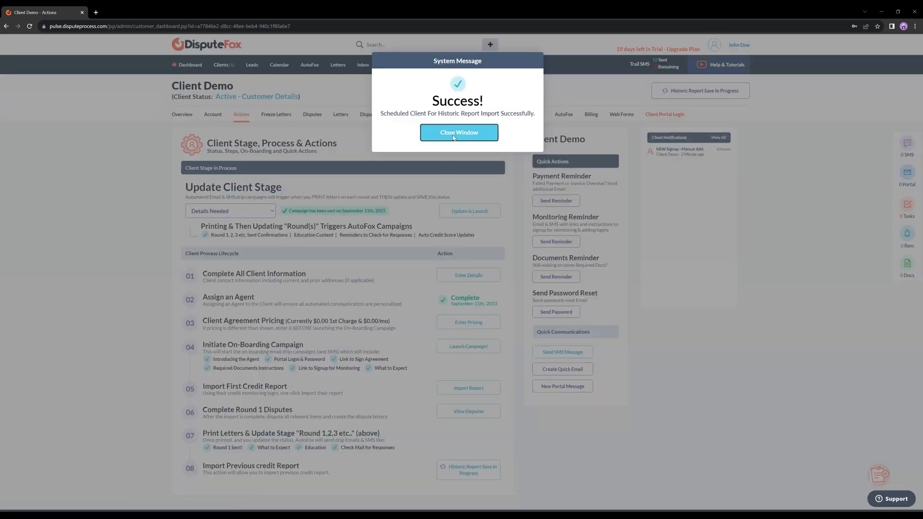
{"action": "left_click", "coordinate": [458, 132]}
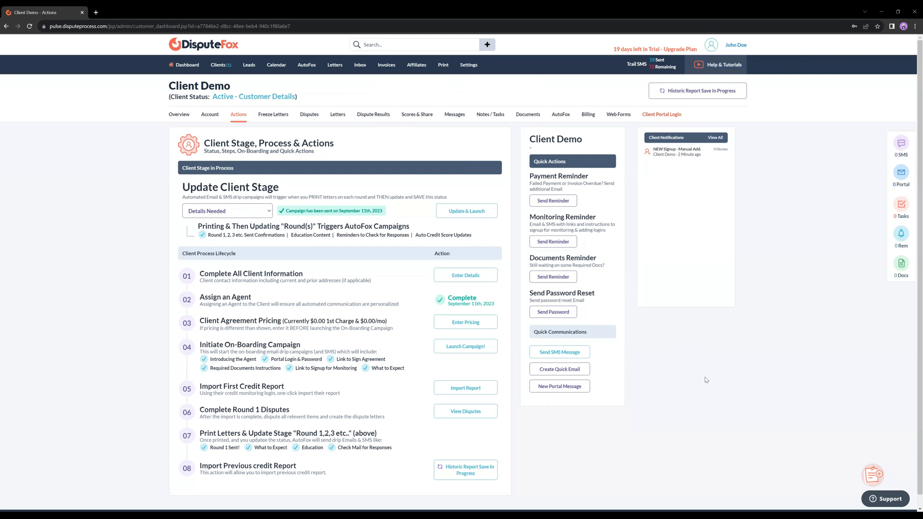
{"action": "mouse_move", "coordinate": [641, 108]}
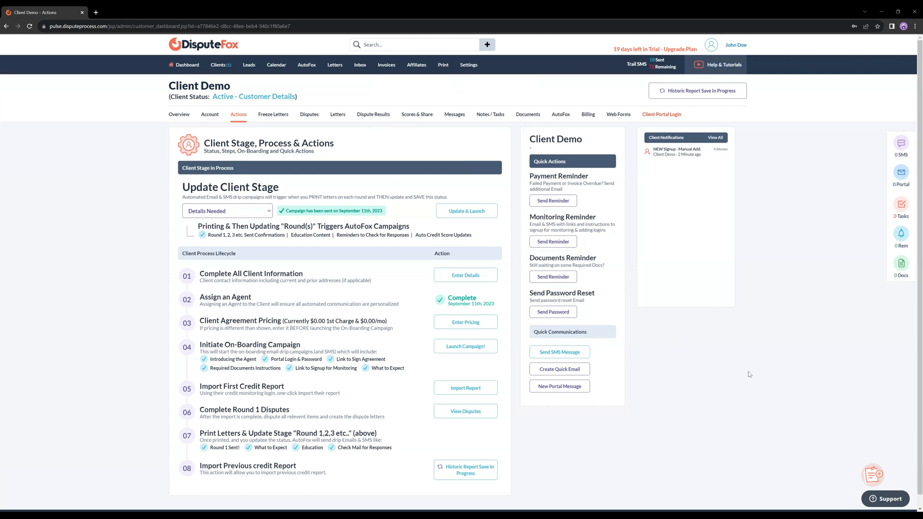
{"action": "mouse_move", "coordinate": [480, 437]}
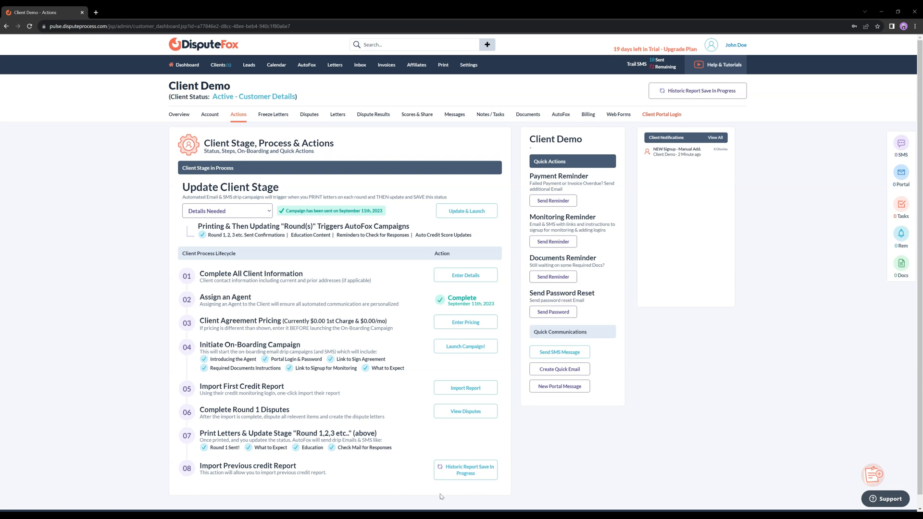
{"action": "mouse_move", "coordinate": [377, 508]}
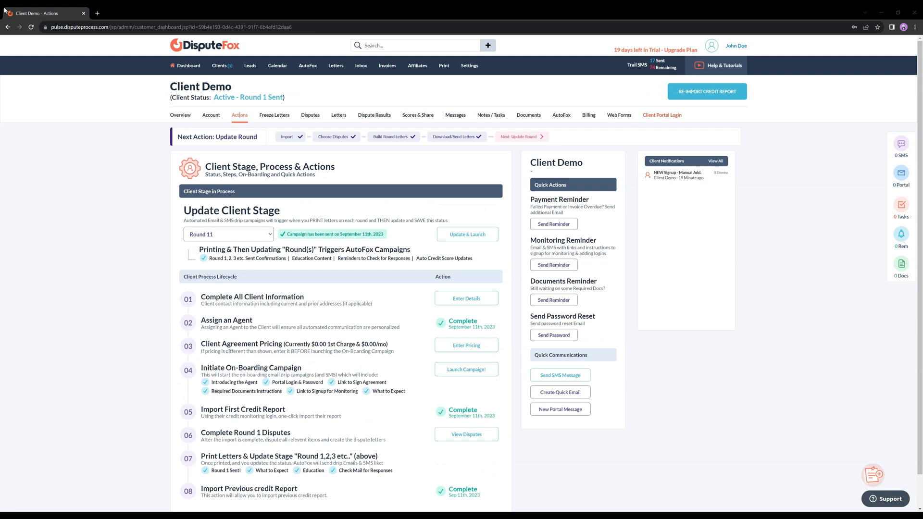
{"action": "mouse_move", "coordinate": [2, 157]}
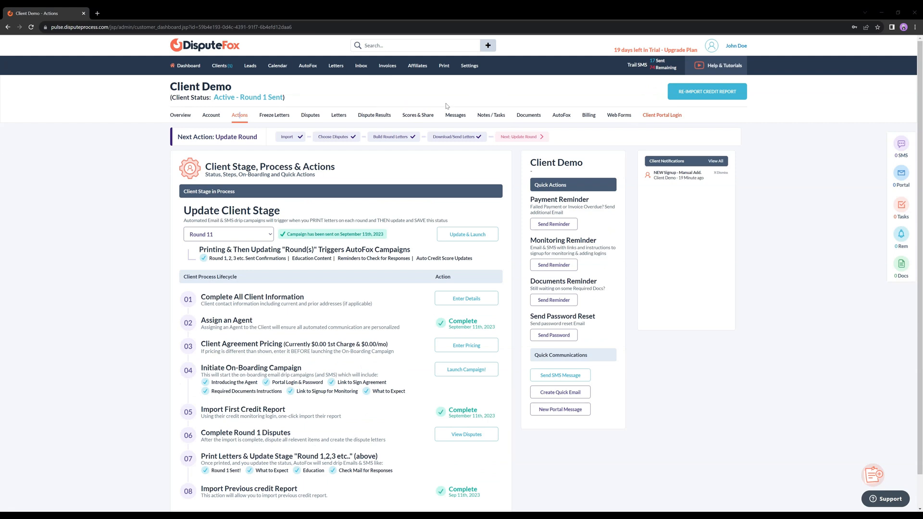
{"action": "scroll", "scroll_direction": "down", "scroll_amount": 3}
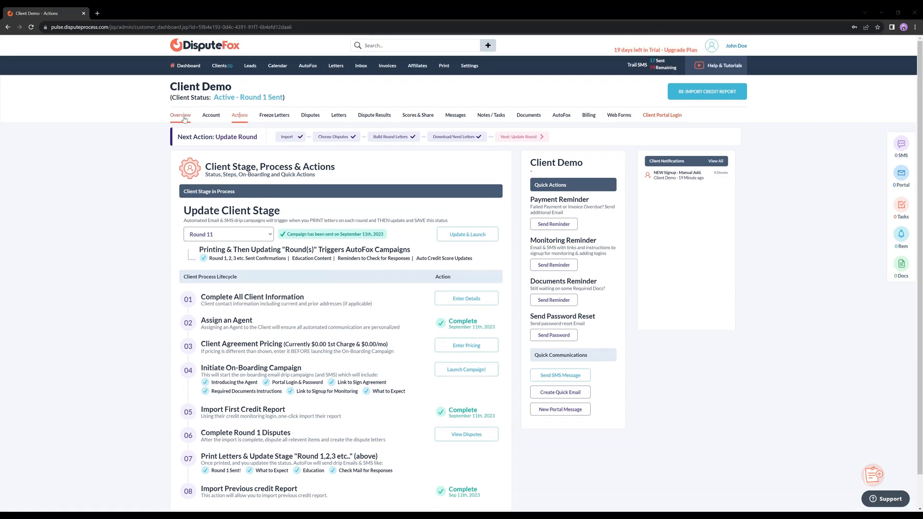
{"action": "left_click", "coordinate": [179, 115]}
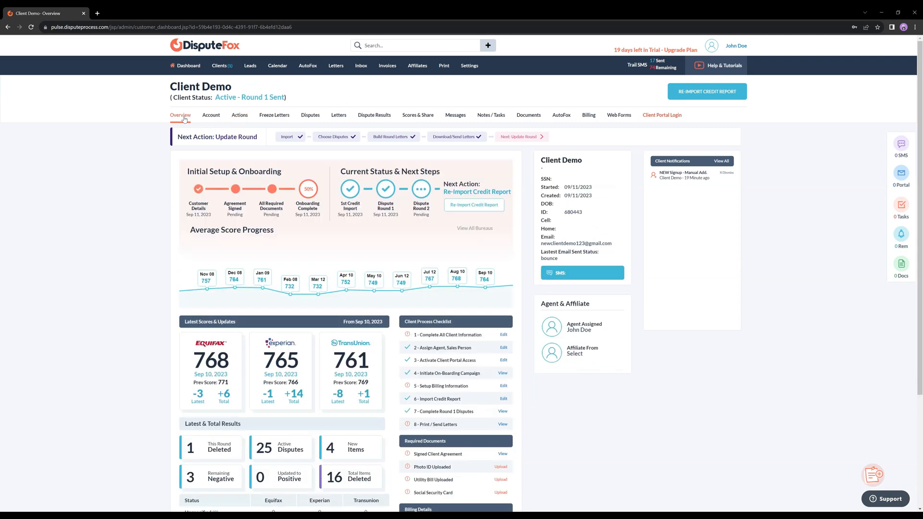
{"action": "scroll", "scroll_direction": "down", "scroll_amount": 3}
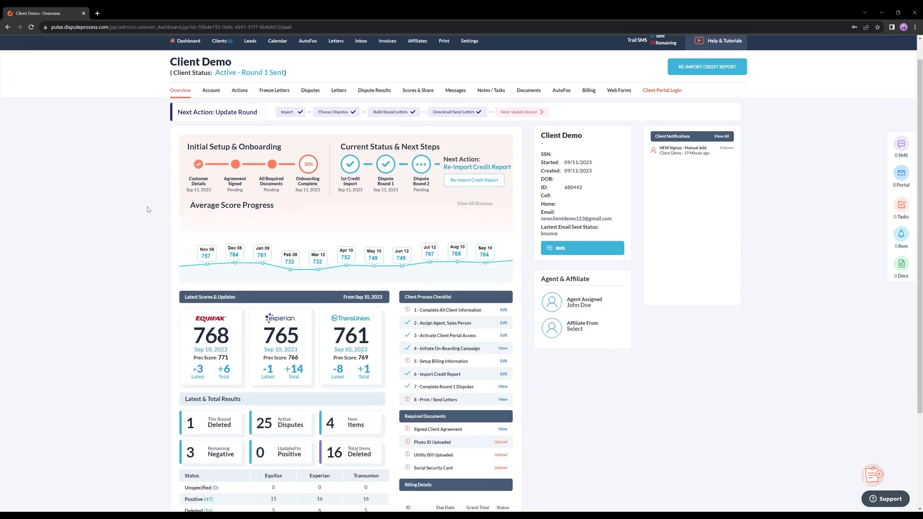
{"action": "scroll", "scroll_direction": "down", "scroll_amount": 3}
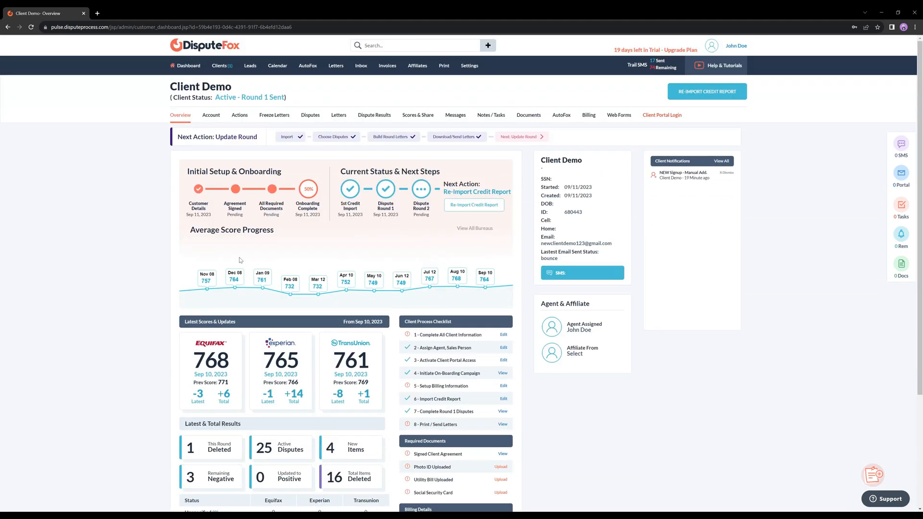
{"action": "mouse_move", "coordinate": [186, 301]}
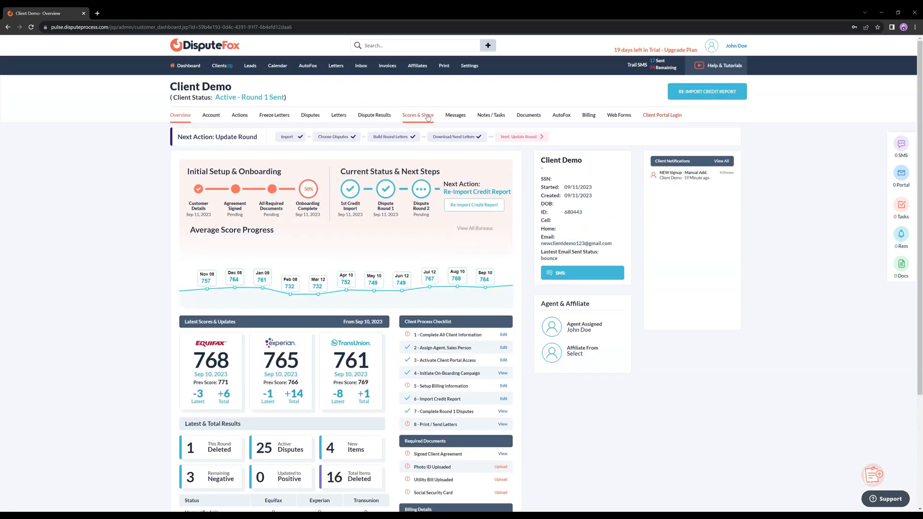
Show the Scores & Share view with bureau gauges and score history
{"action": "left_click", "coordinate": [417, 114]}
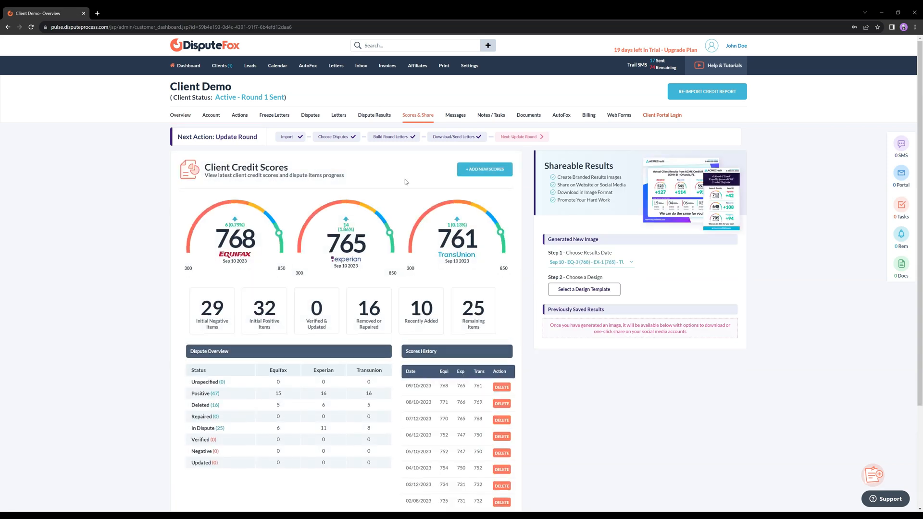
{"action": "scroll", "scroll_direction": "down", "scroll_amount": 3}
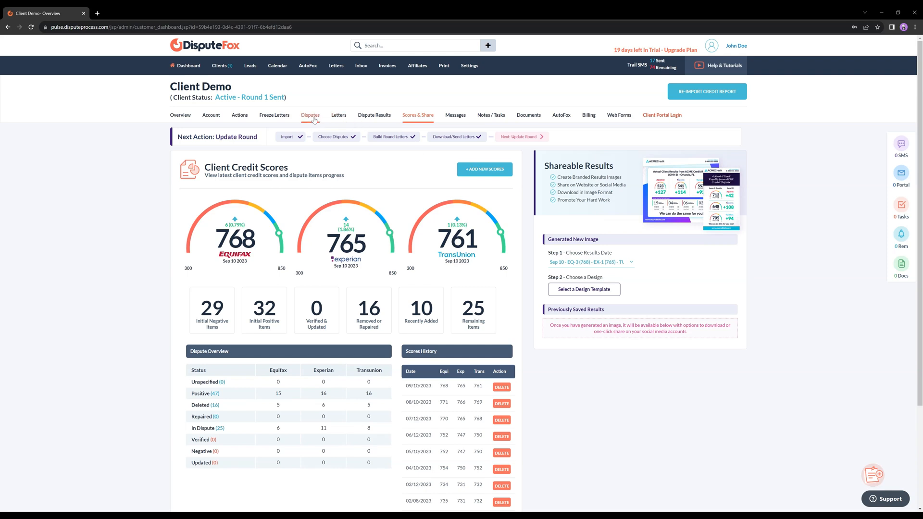
Review the Disputes Center list of items chosen for this round
{"action": "left_click", "coordinate": [311, 114]}
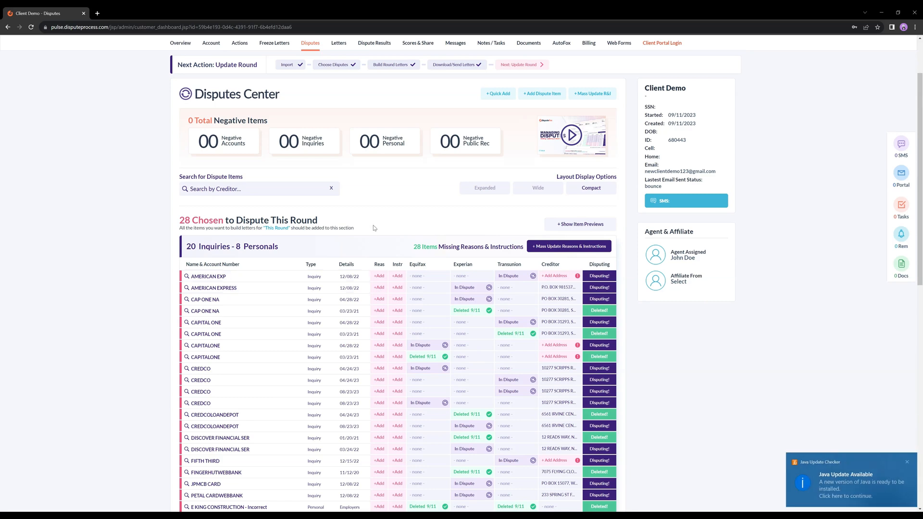
{"action": "scroll", "scroll_direction": "down", "scroll_amount": 3}
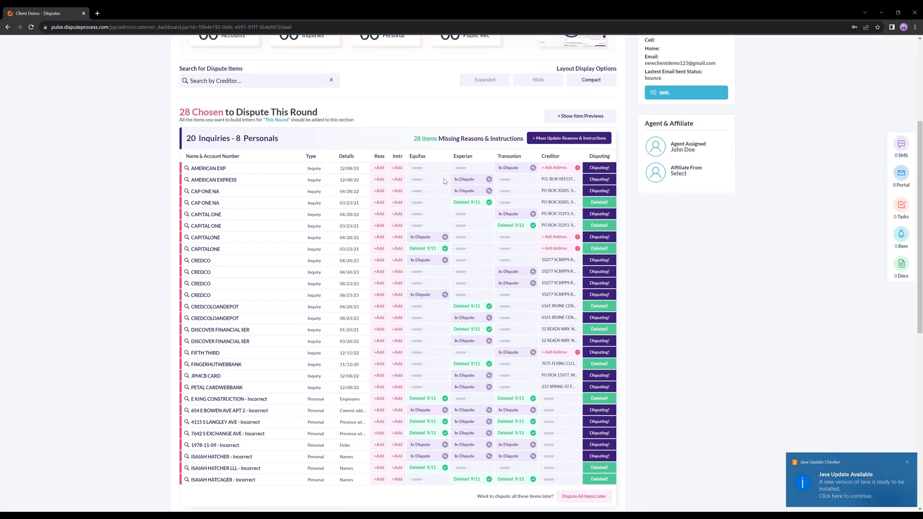
{"action": "mouse_move", "coordinate": [450, 200]}
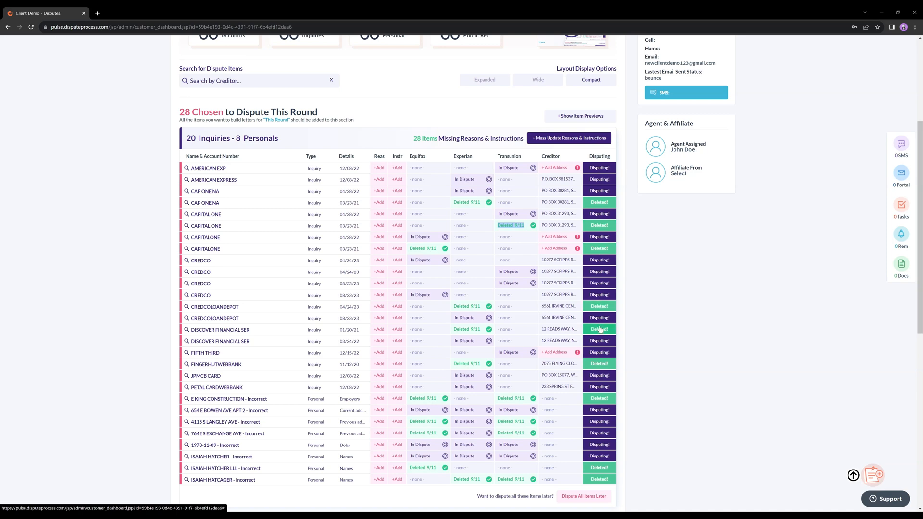
{"action": "scroll", "scroll_direction": "down", "scroll_amount": 3}
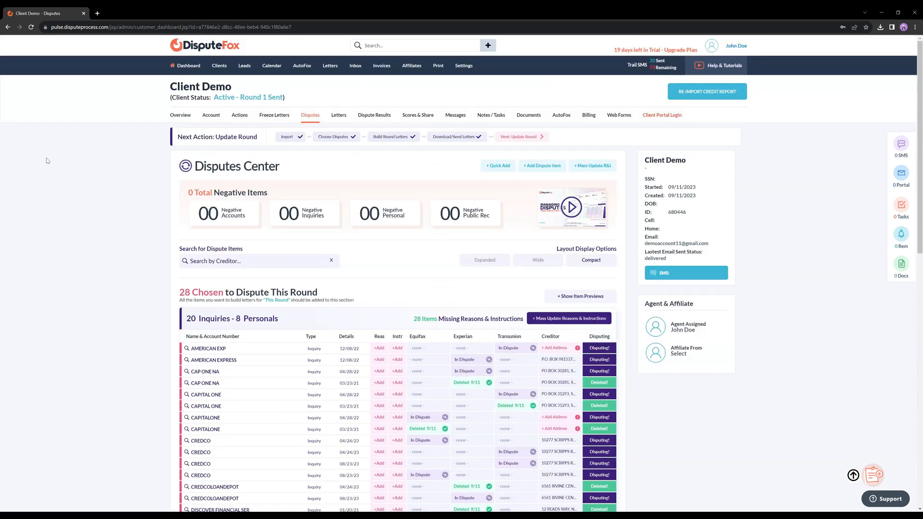
{"action": "mouse_move", "coordinate": [132, 116]}
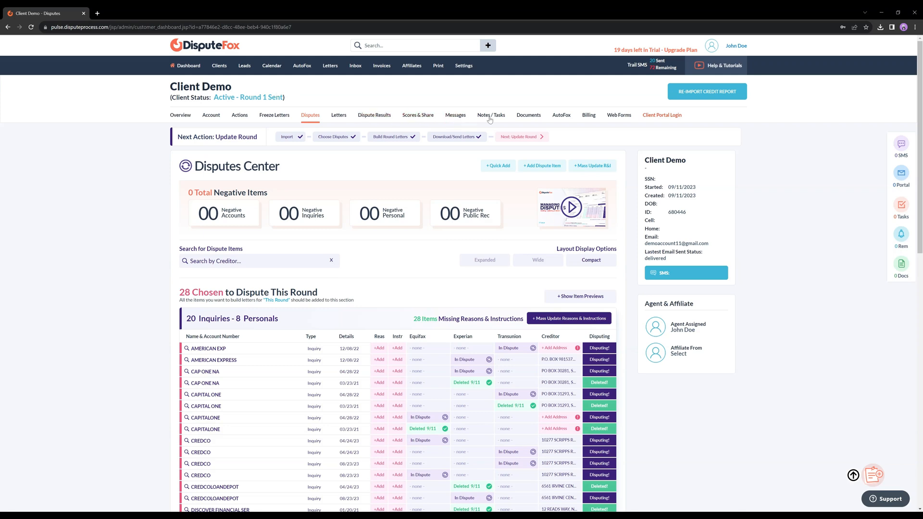
Download the Progress Report-September 2023 PDF from the Documents list
{"action": "left_click", "coordinate": [528, 114]}
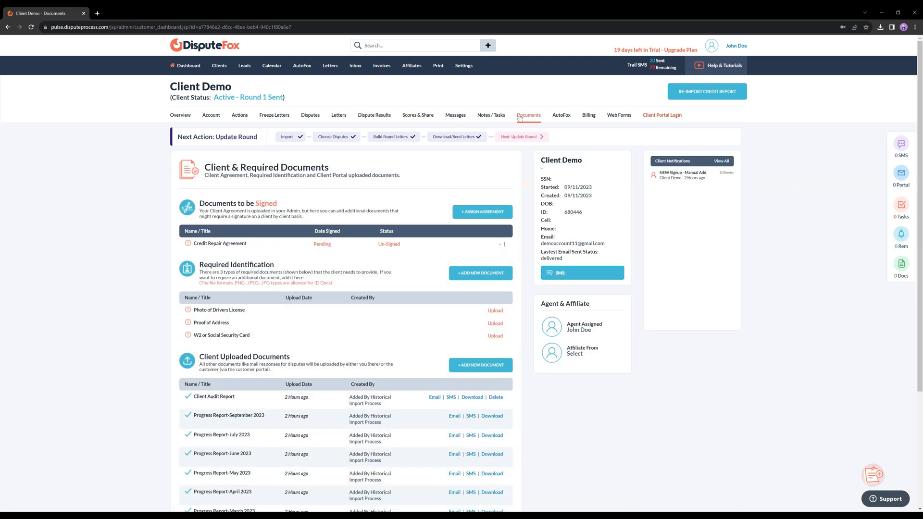
{"action": "scroll", "scroll_direction": "down", "scroll_amount": 3}
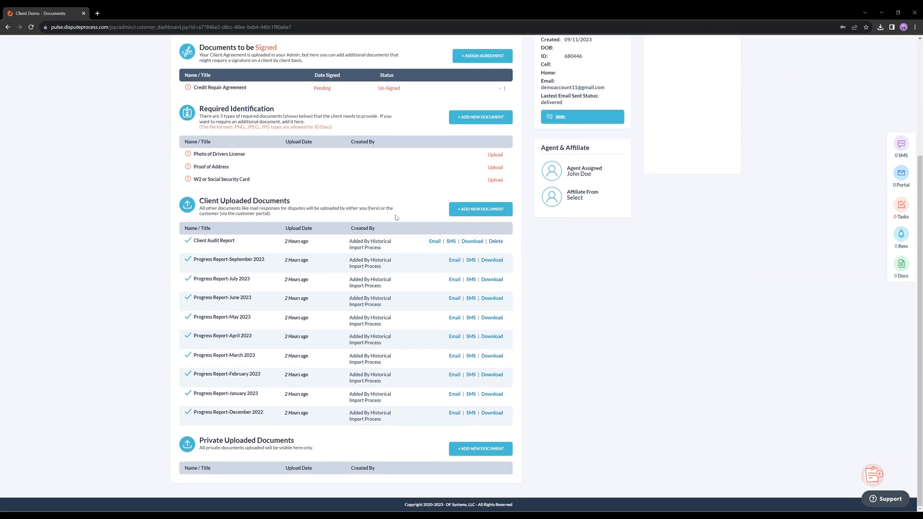
{"action": "mouse_move", "coordinate": [215, 280]}
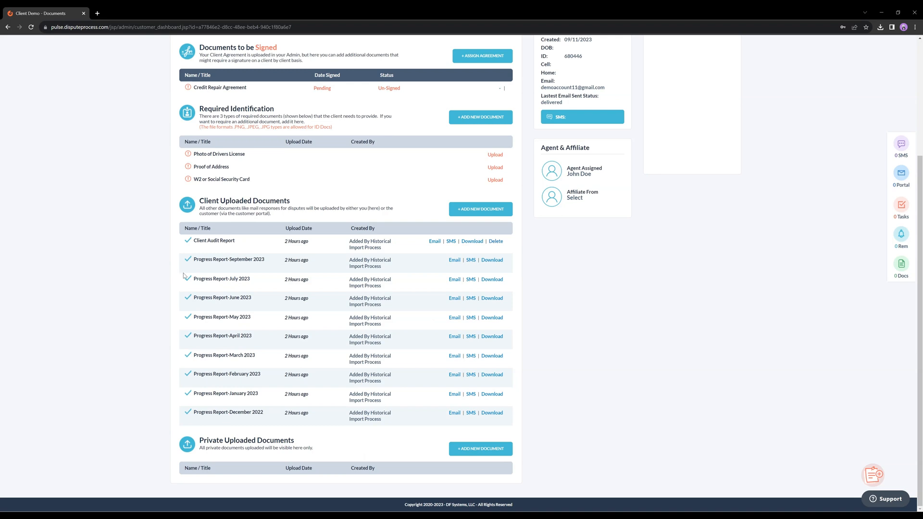
{"action": "mouse_move", "coordinate": [273, 424]}
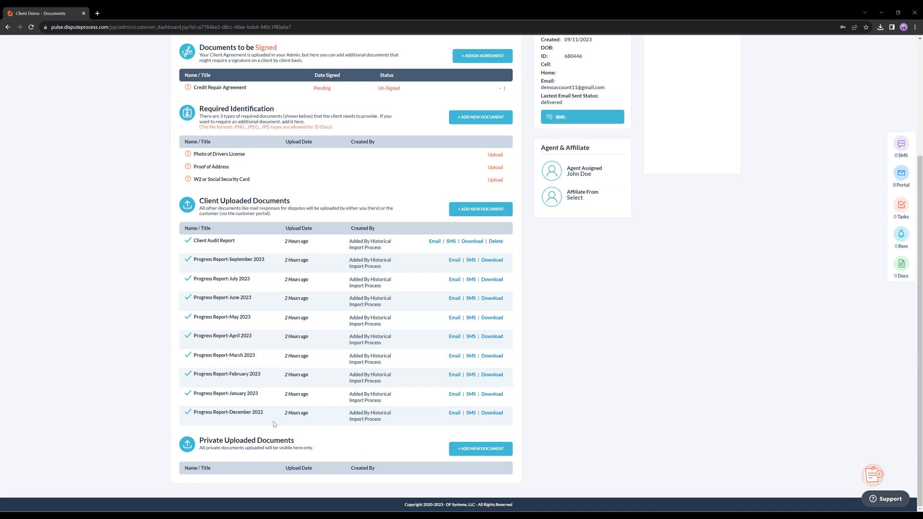
{"action": "mouse_move", "coordinate": [410, 431]}
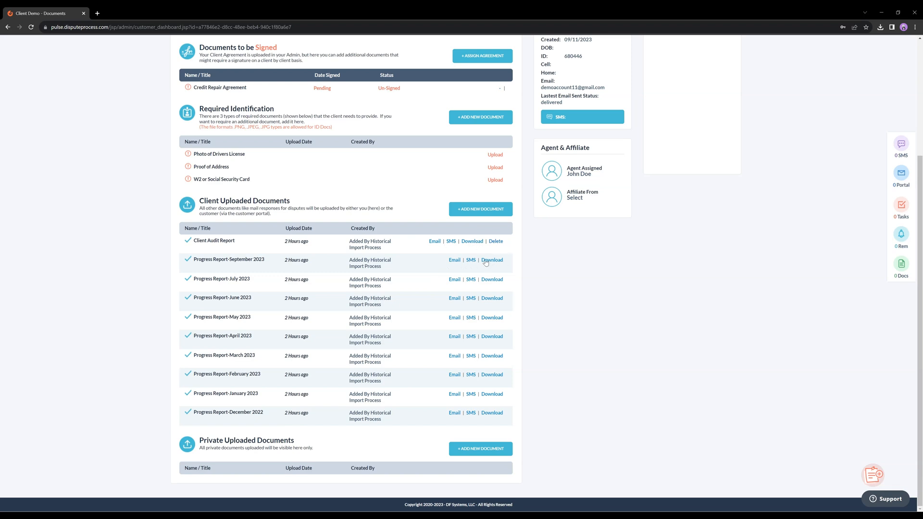
{"action": "left_click", "coordinate": [492, 259]}
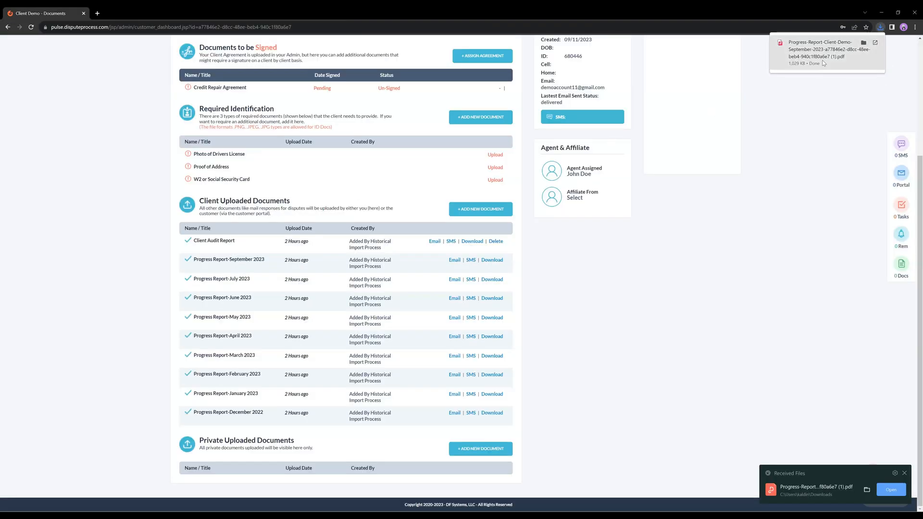
View the downloaded progress report PDF in Chrome, scrolling through its pages
{"action": "left_click", "coordinate": [828, 53]}
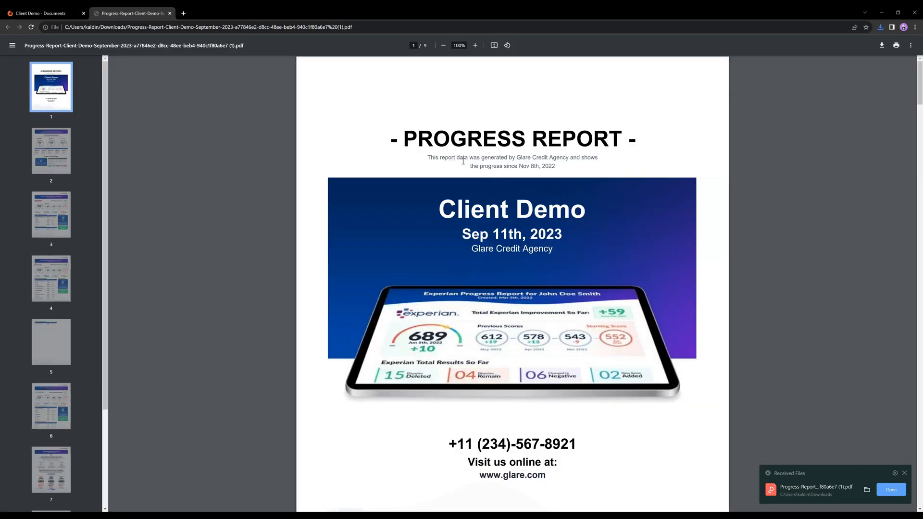
{"action": "scroll", "scroll_direction": "down", "scroll_amount": 3}
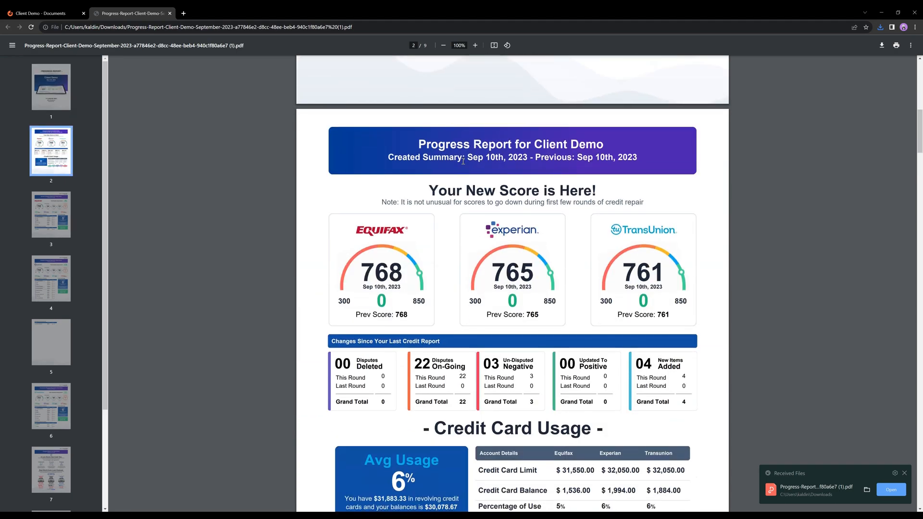
{"action": "scroll", "scroll_direction": "down", "scroll_amount": 3}
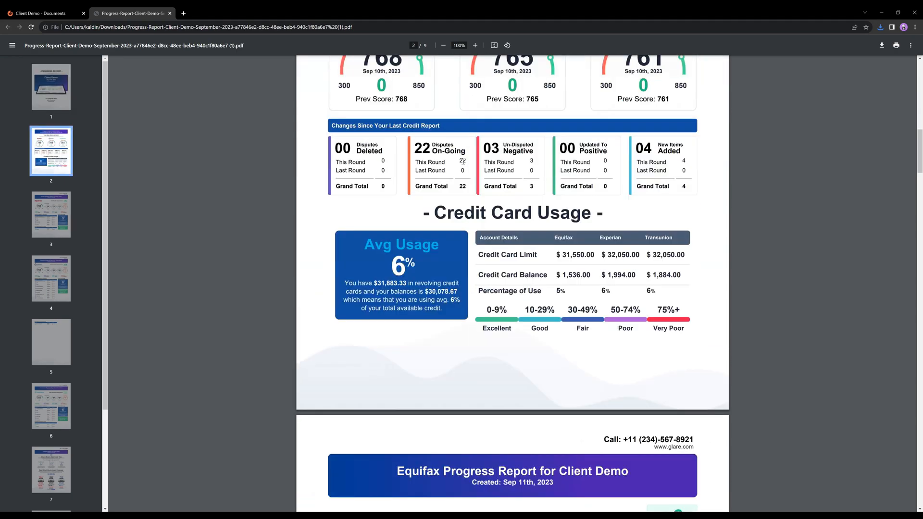
{"action": "scroll", "scroll_direction": "down", "scroll_amount": 3}
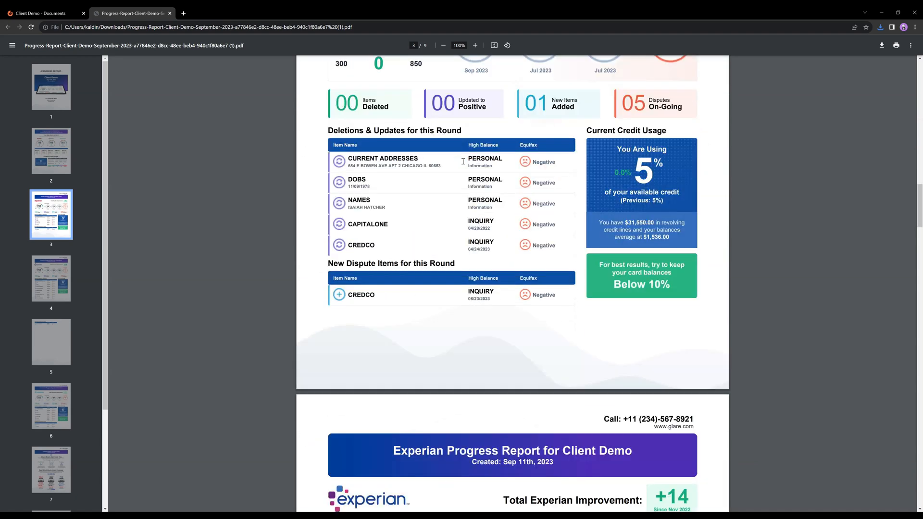
{"action": "scroll", "scroll_direction": "down", "scroll_amount": 3}
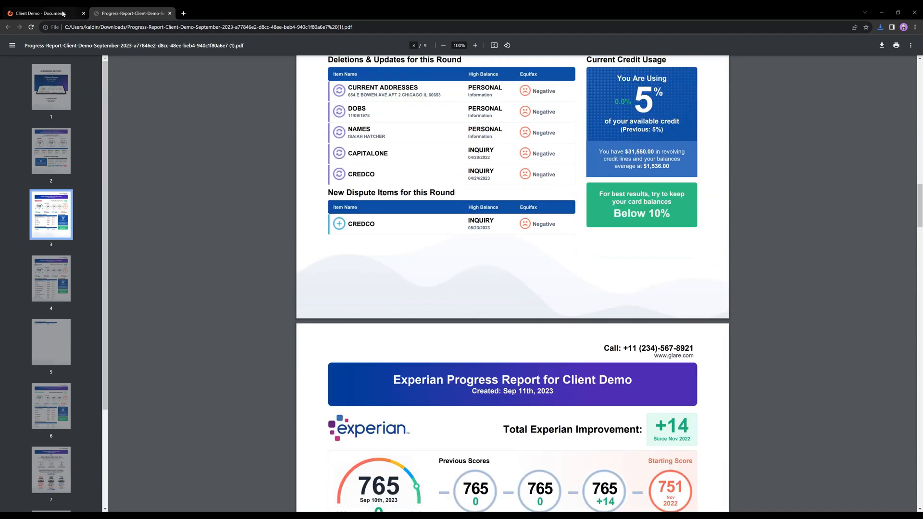
Switch back to the DisputeFox tab and show the client's Overview dashboard
{"action": "left_click", "coordinate": [41, 13]}
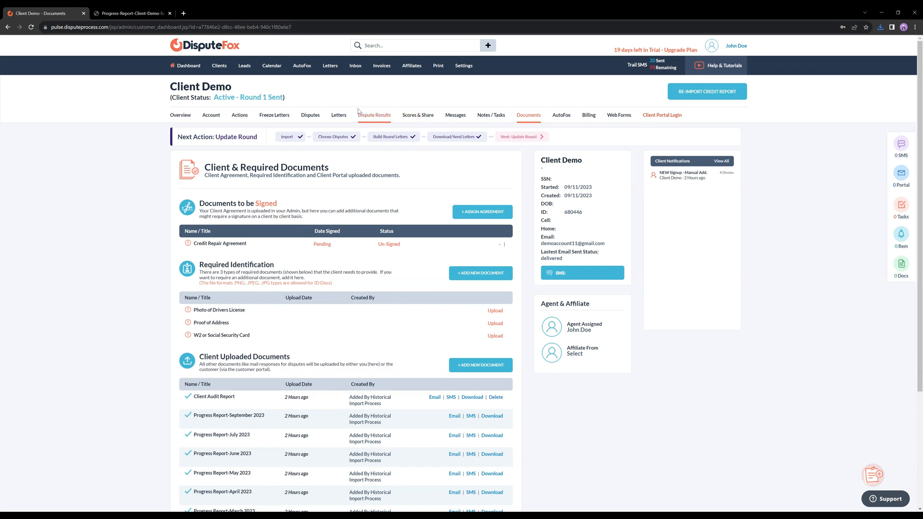
{"action": "left_click", "coordinate": [180, 114]}
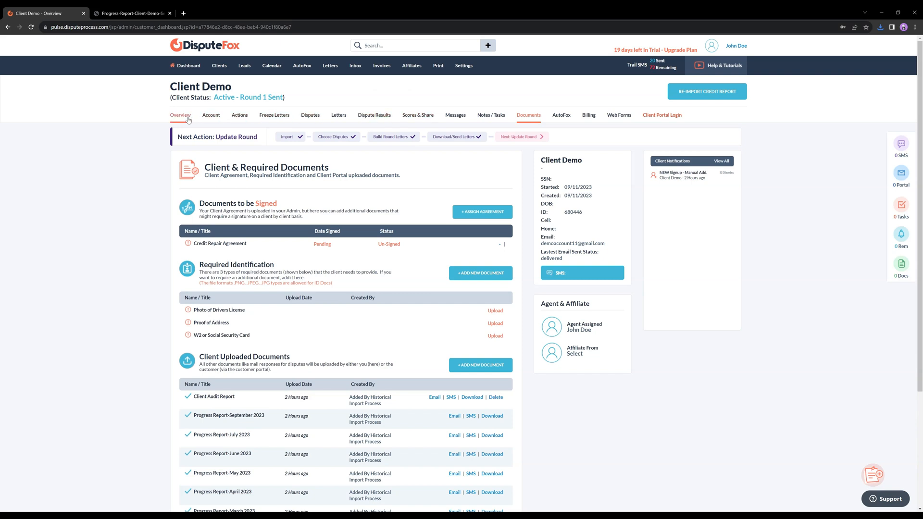
{"action": "left_click", "coordinate": [180, 114]}
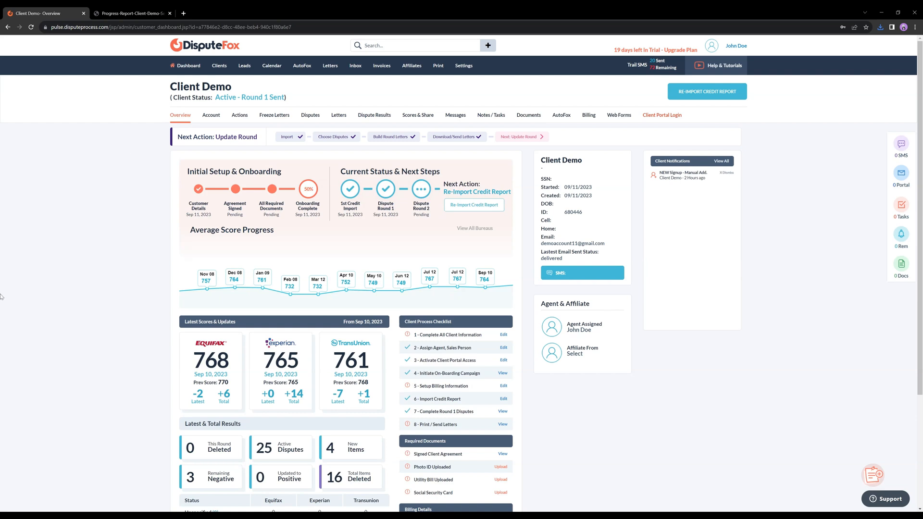